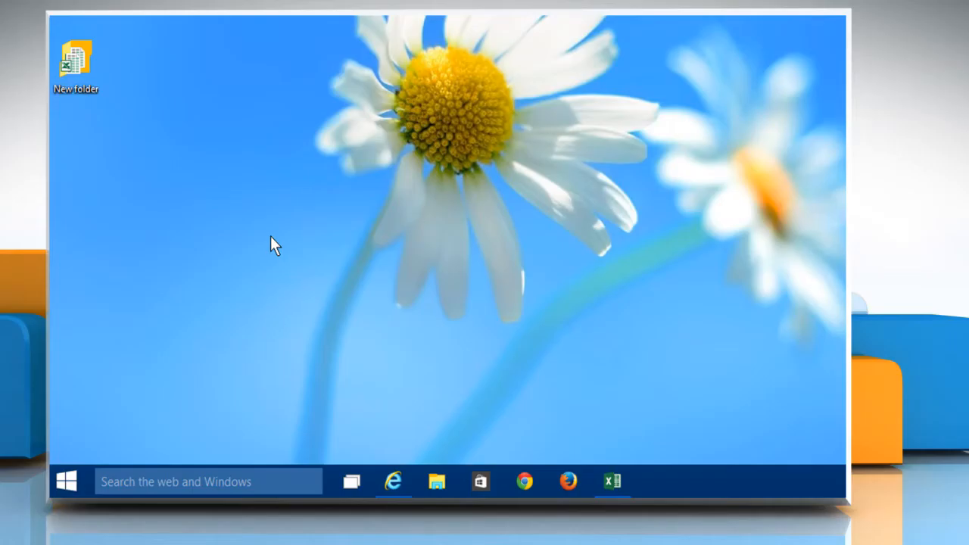
mouse_move(106, 431)
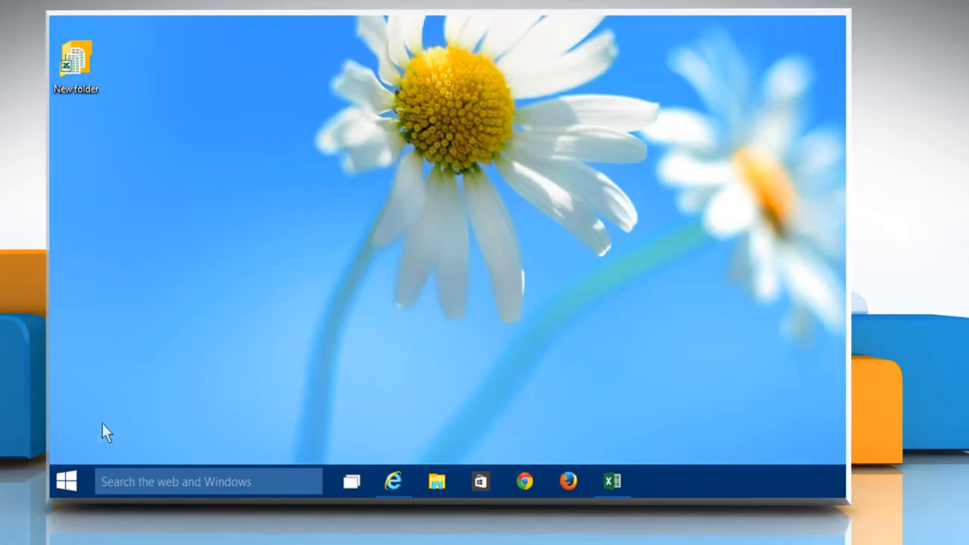
Step: Open the Windows 10 Start menu to show places, most used apps and tiles
left_click(67, 480)
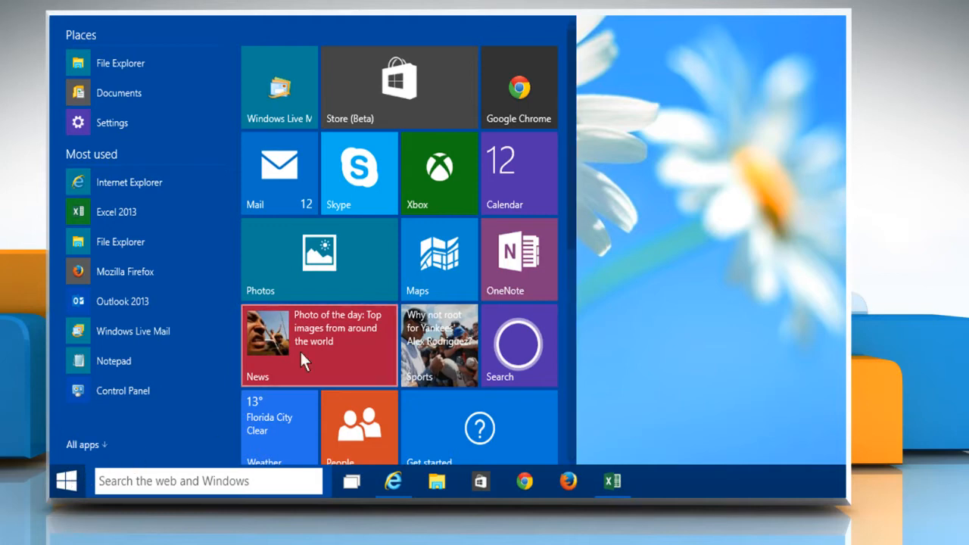
mouse_move(533, 87)
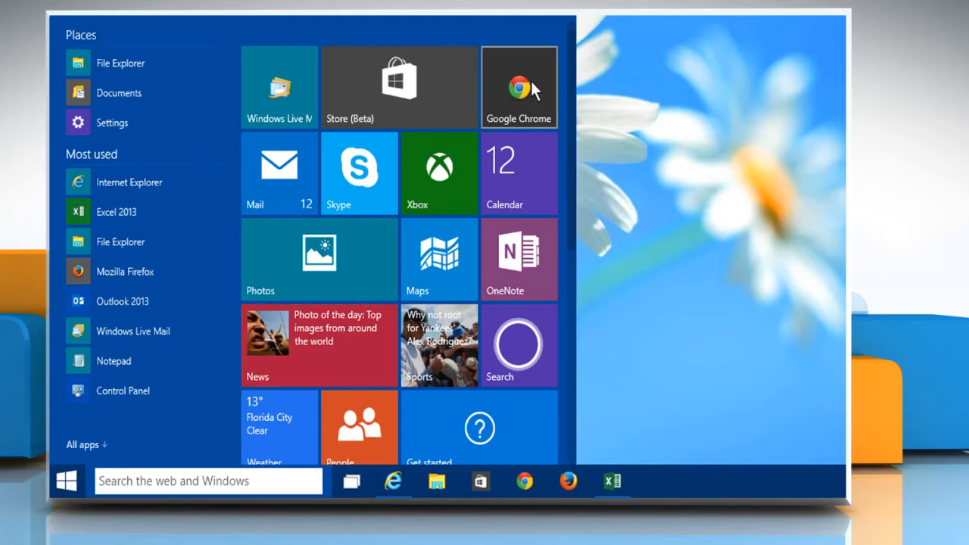
left_click(518, 88)
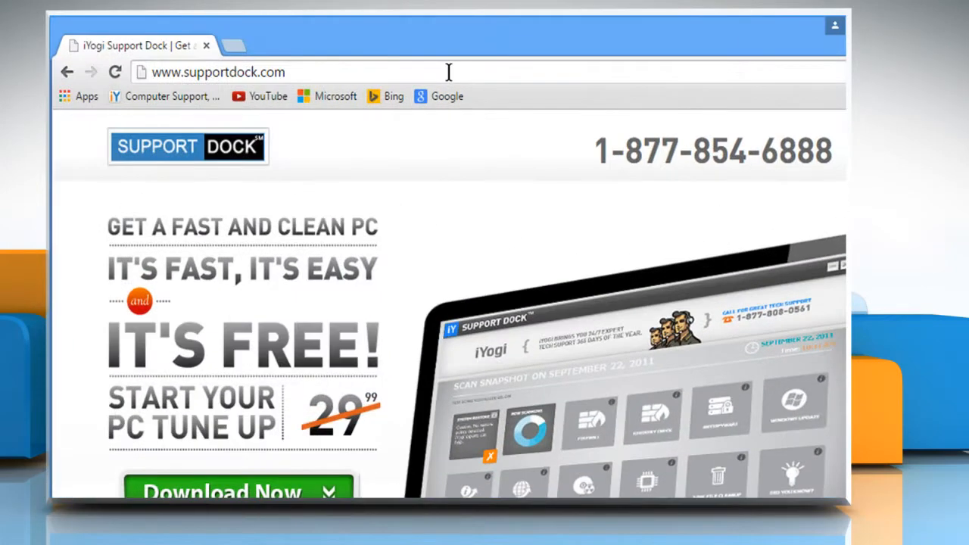
type("www.tumbl")
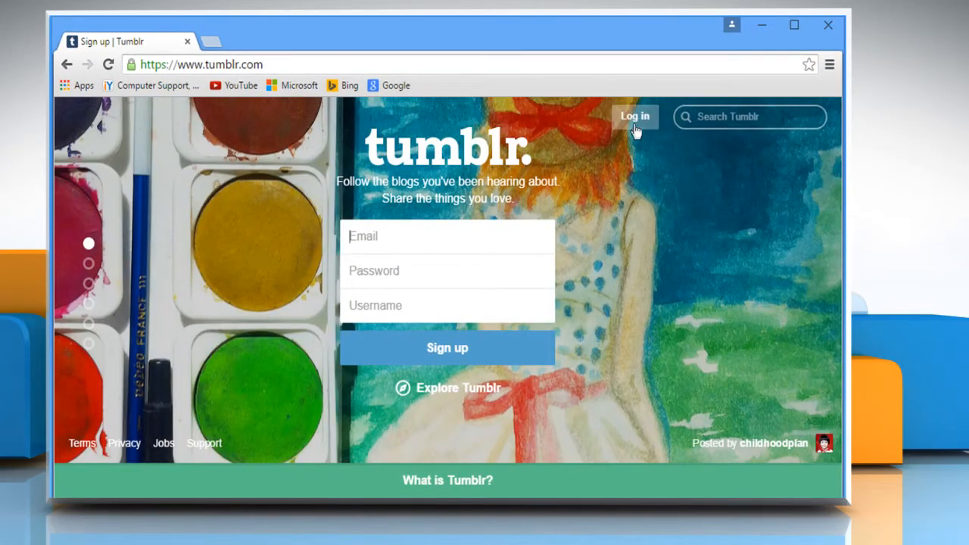
left_click(634, 116)
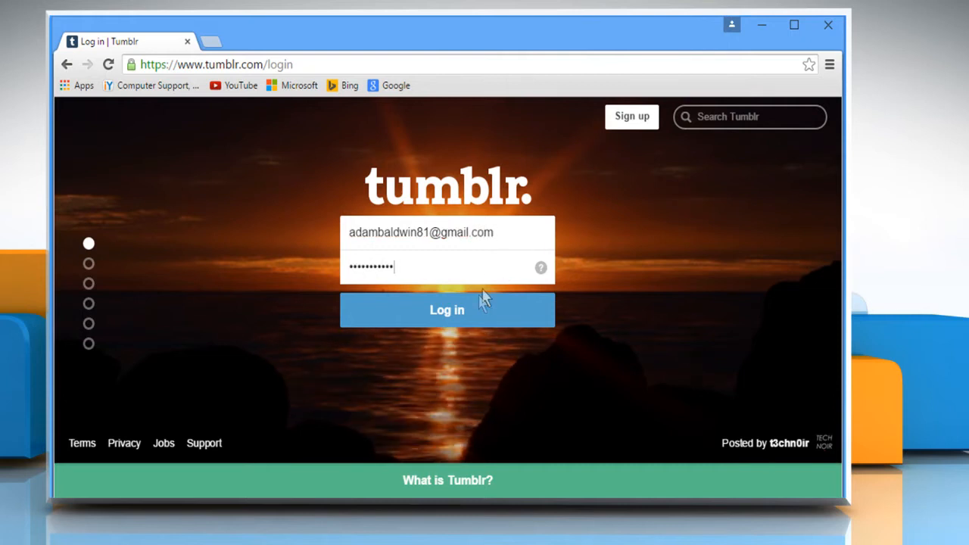
left_click(446, 310)
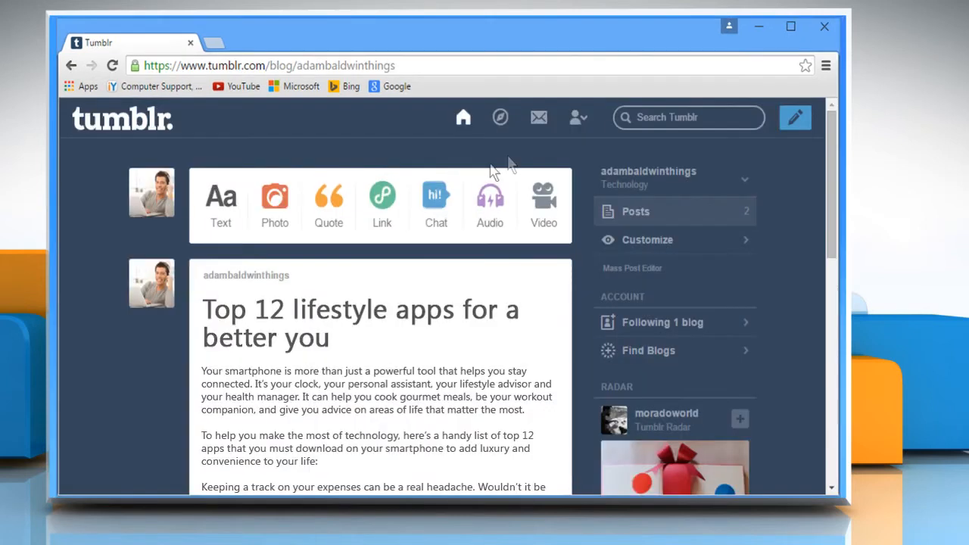
Step: Open the account Settings page and scroll through its list of blogs
left_click(577, 117)
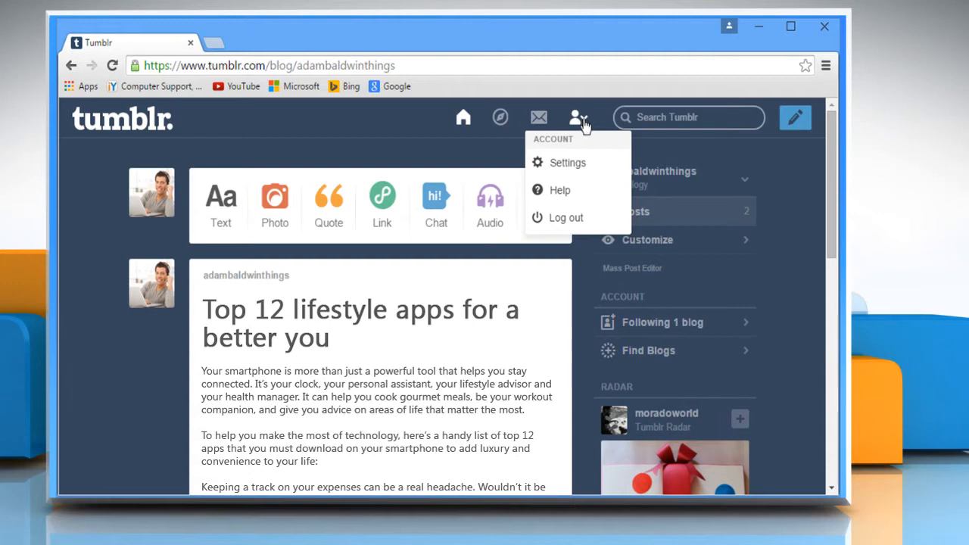
left_click(567, 163)
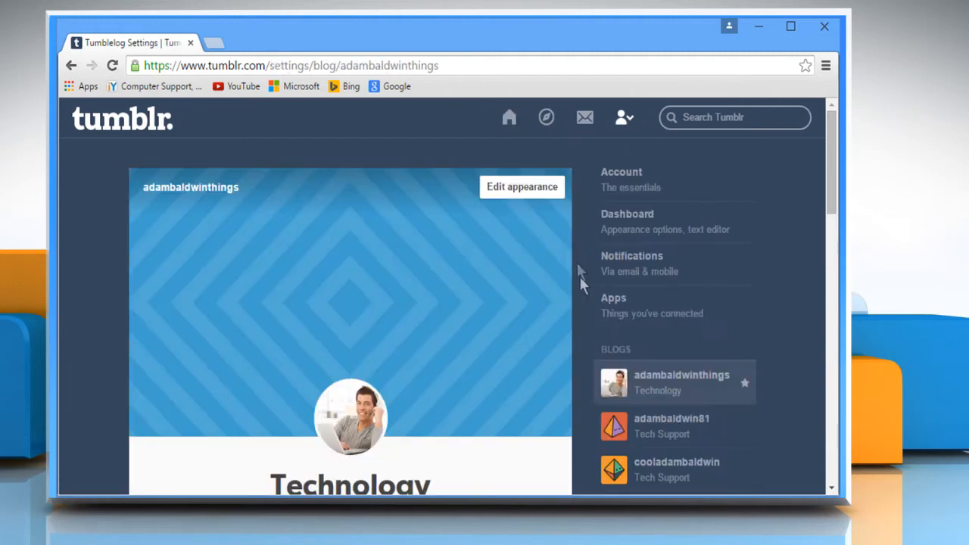
scroll("down", 3)
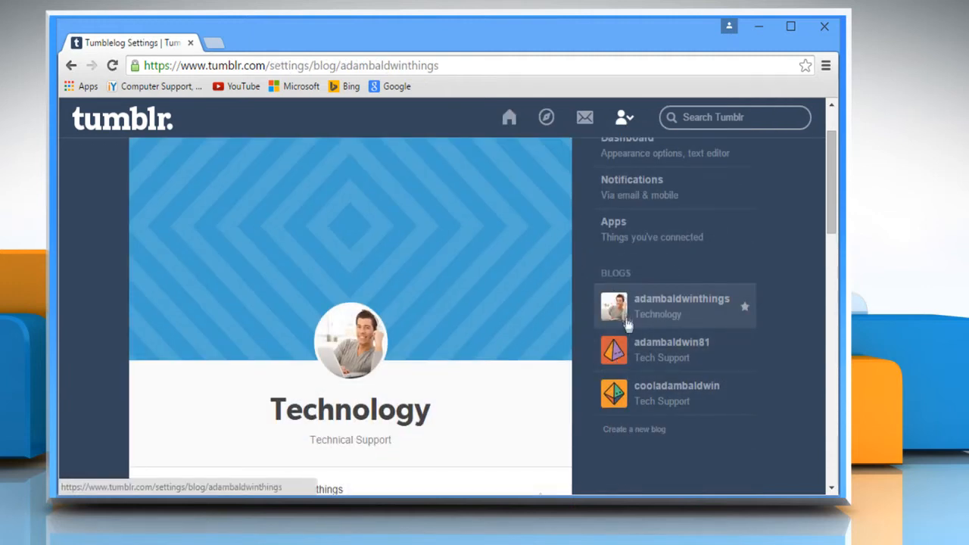
Step: Open the cooladambaldwin blog's settings and scroll down to its Delete blog option
left_click(674, 392)
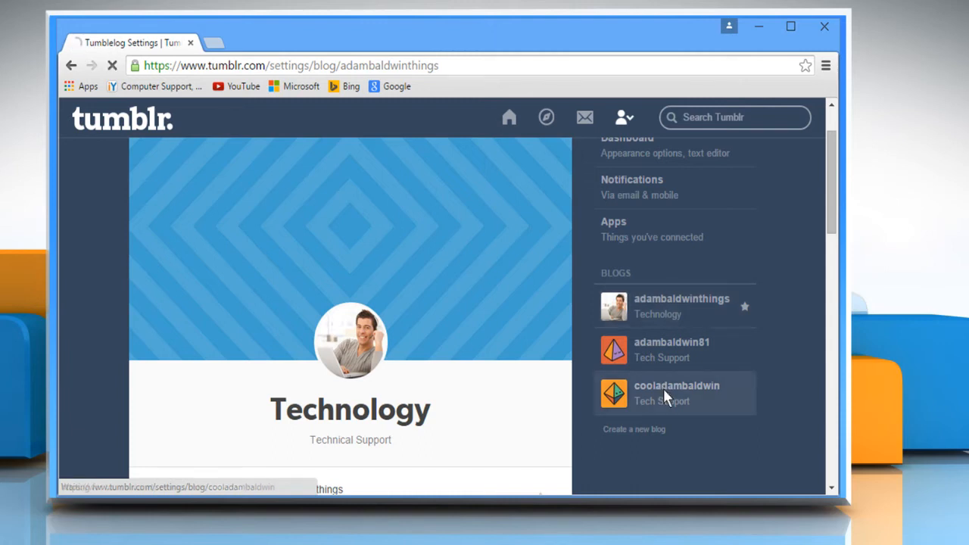
left_click(676, 393)
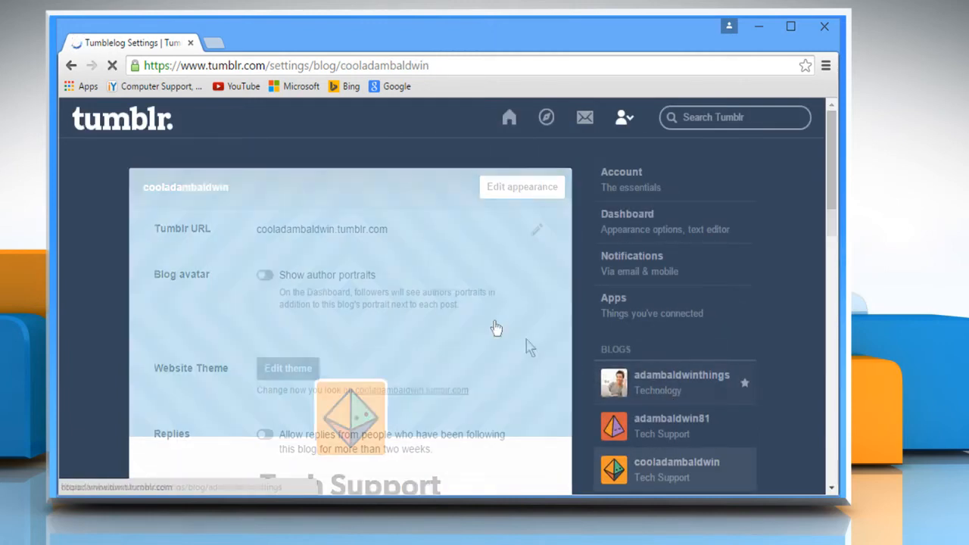
scroll("down", 3)
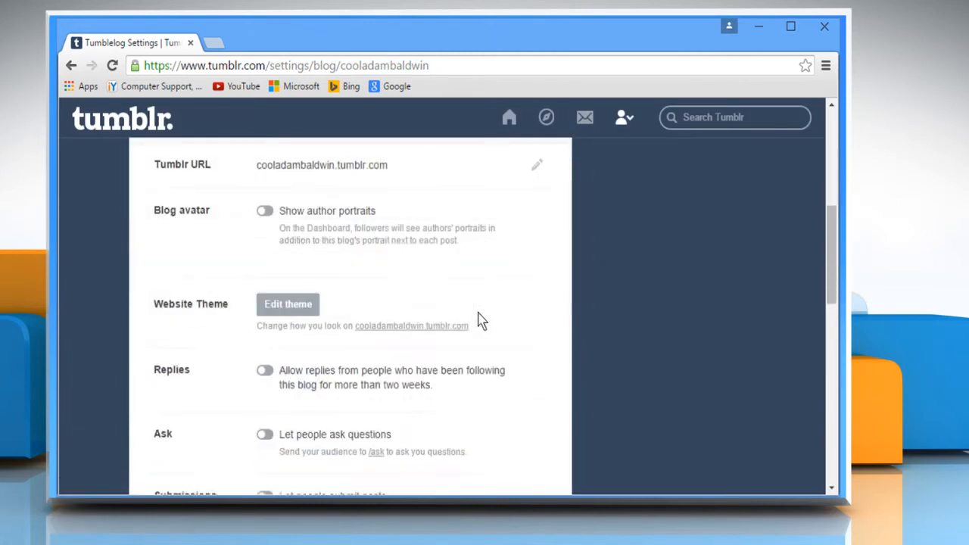
scroll("down", 3)
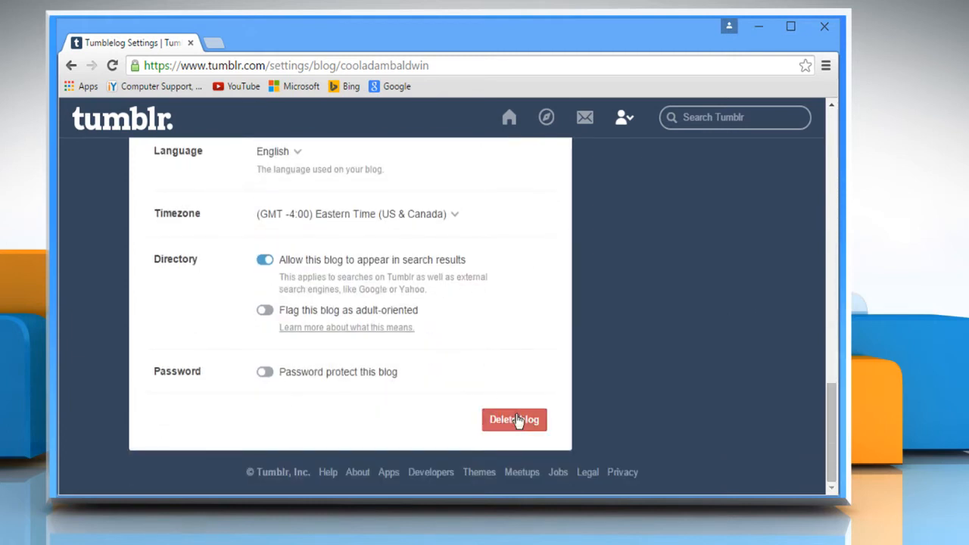
left_click(513, 419)
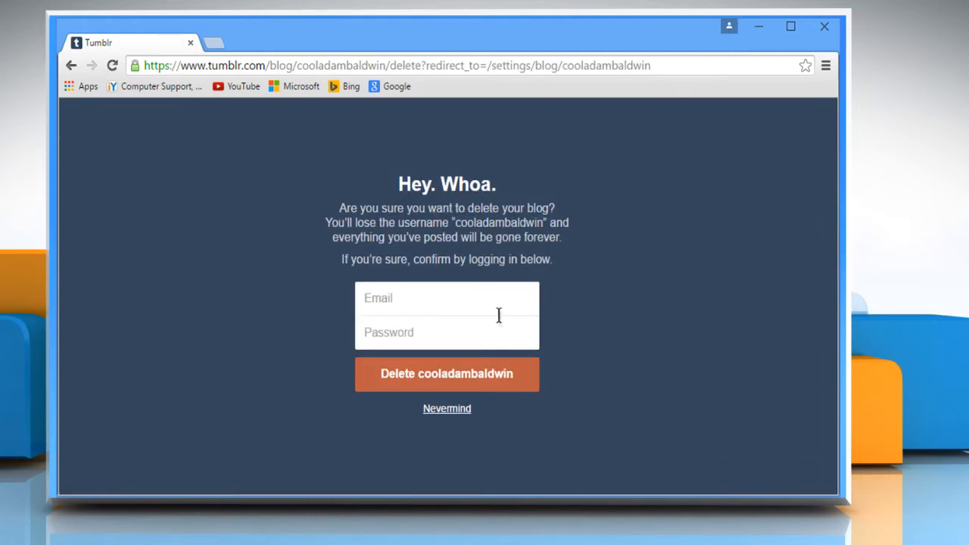
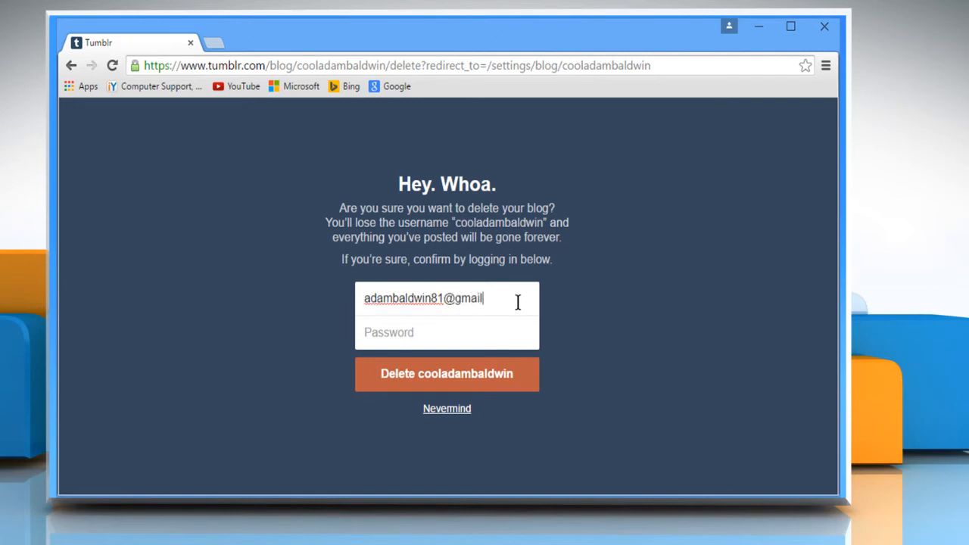
type("••••••••••")
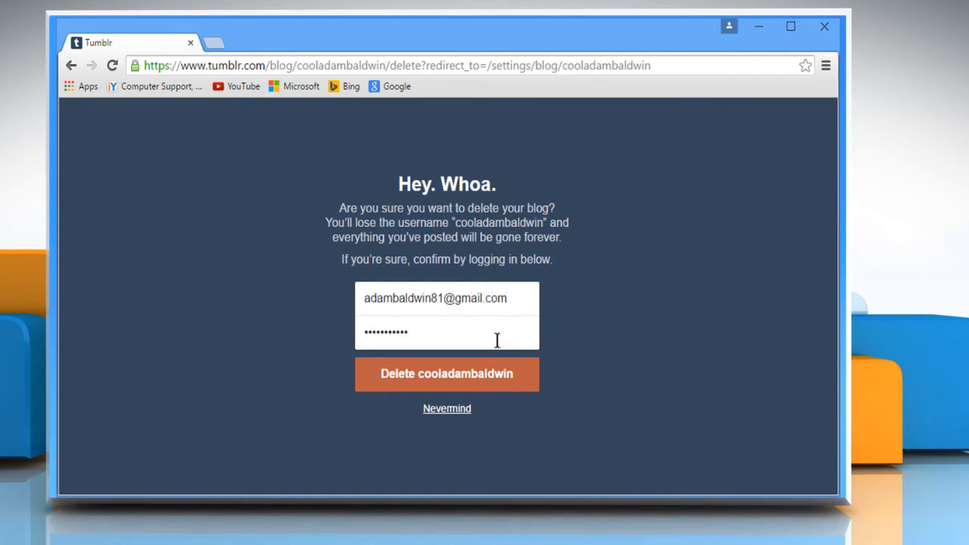
left_click(447, 373)
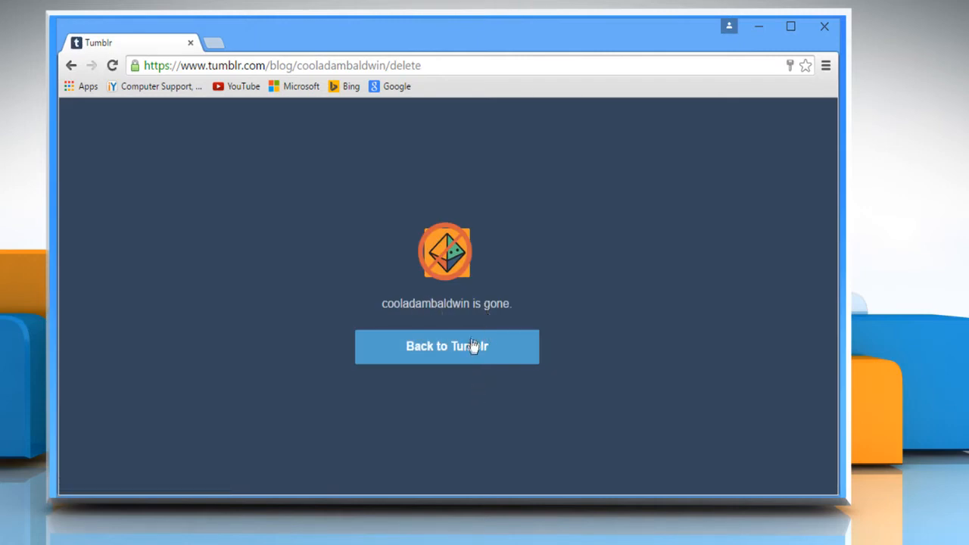
Step: Go back to Tumblr settings, which now list only adambaldwinthings and adambaldwin81
left_click(446, 346)
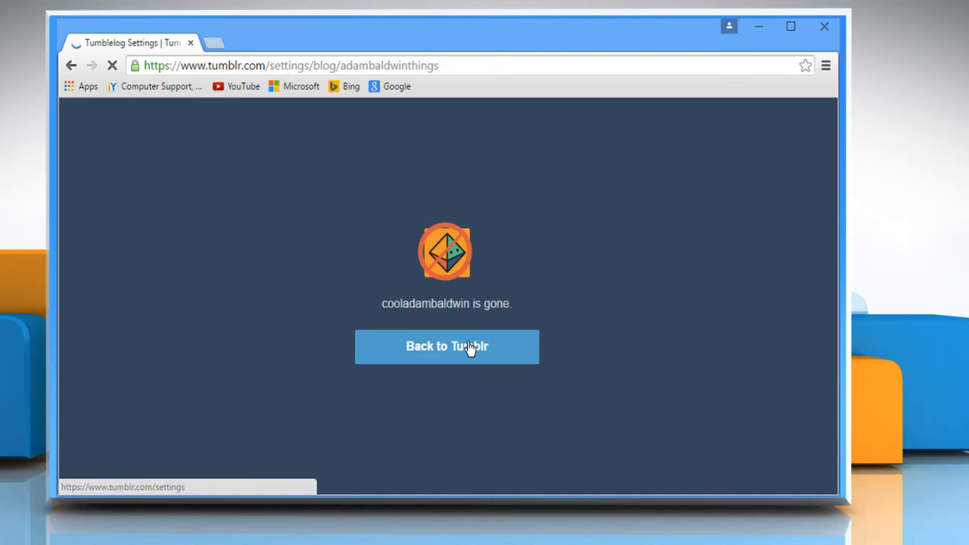
left_click(446, 346)
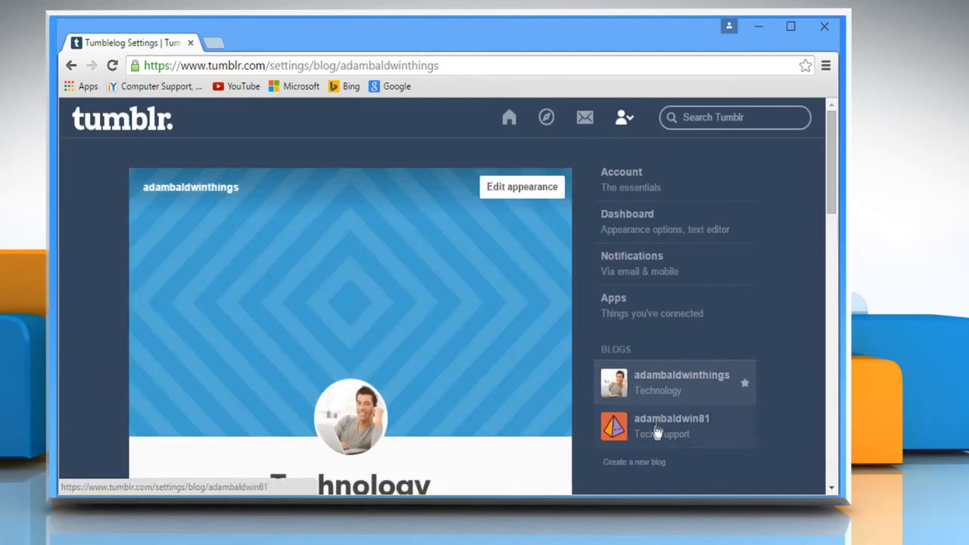